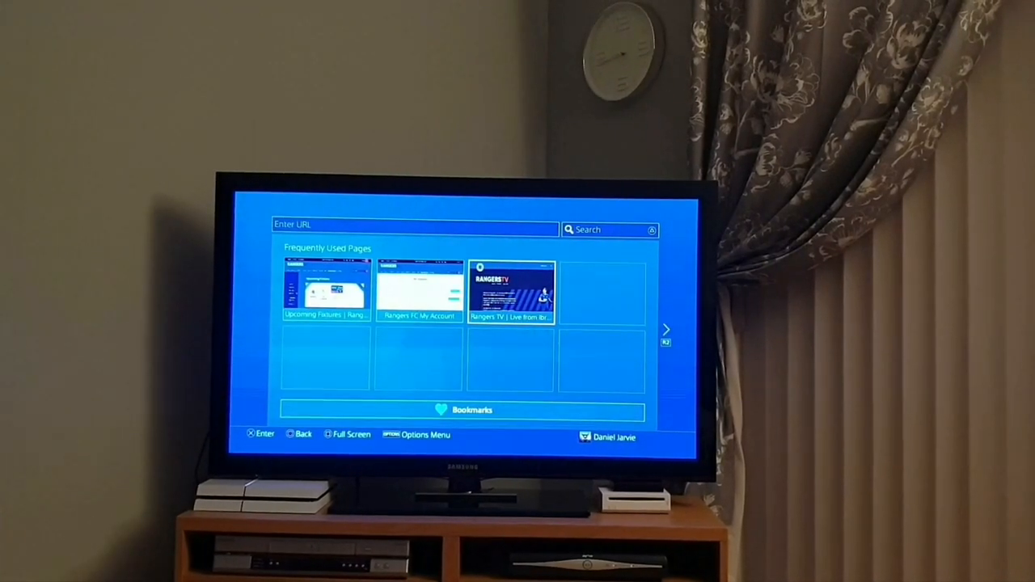
Pull down the tablet's Quick Settings panel with its connection and display toggles.
left_click(511, 290)
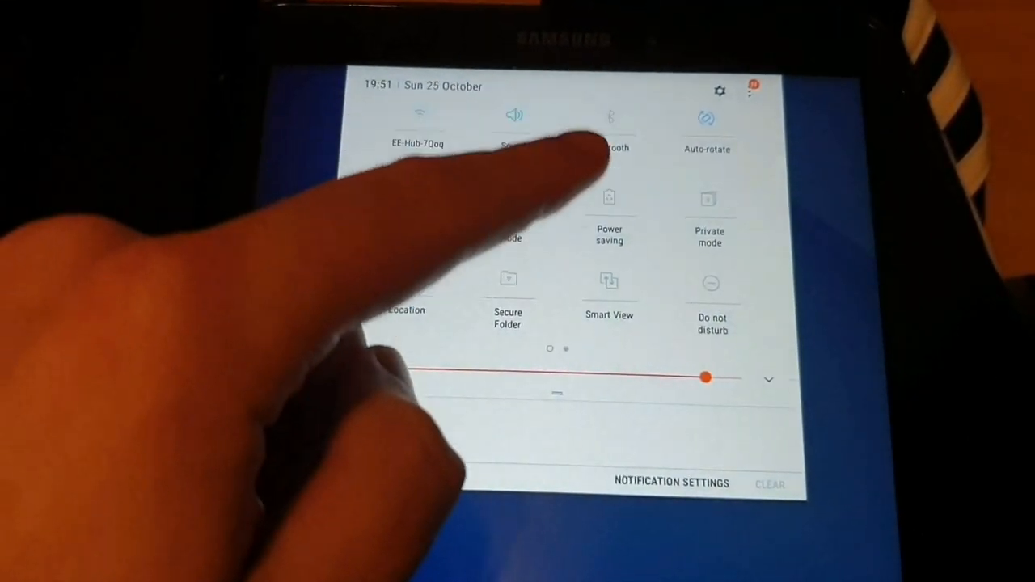
left_click(609, 281)
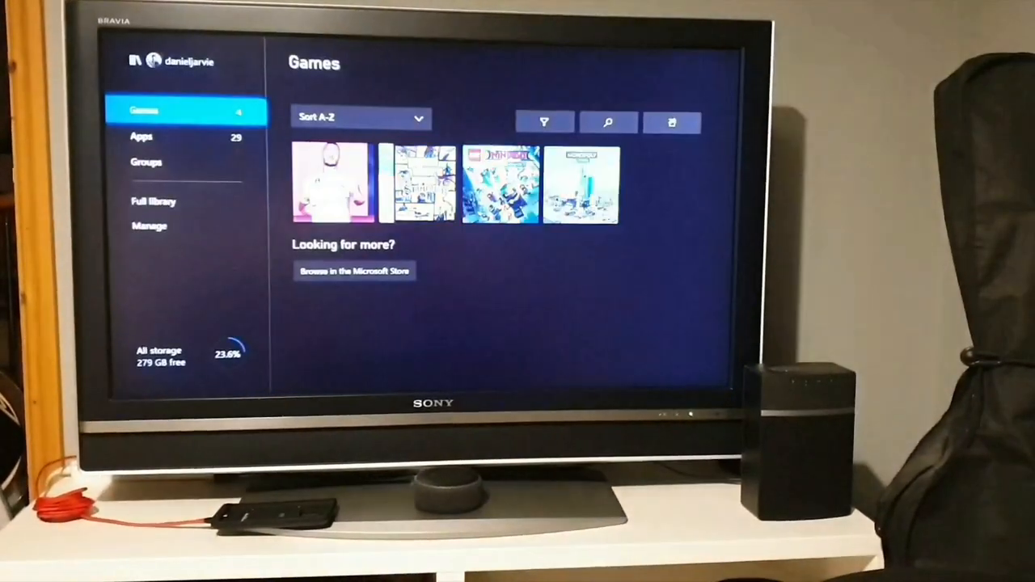
Launch the Wireless Display app from the Apps list in My games & apps.
left_click(142, 129)
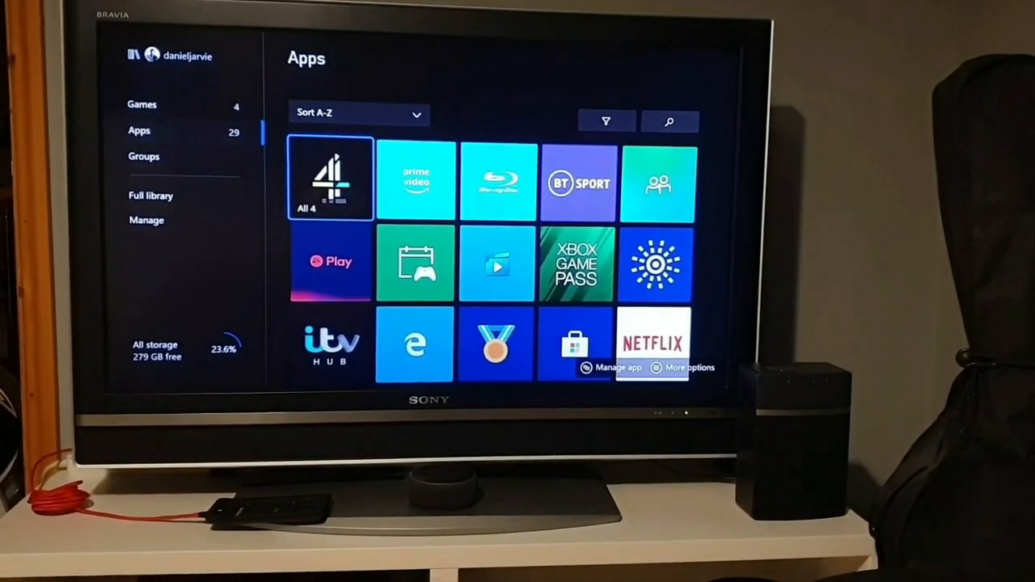
scroll("down", 3)
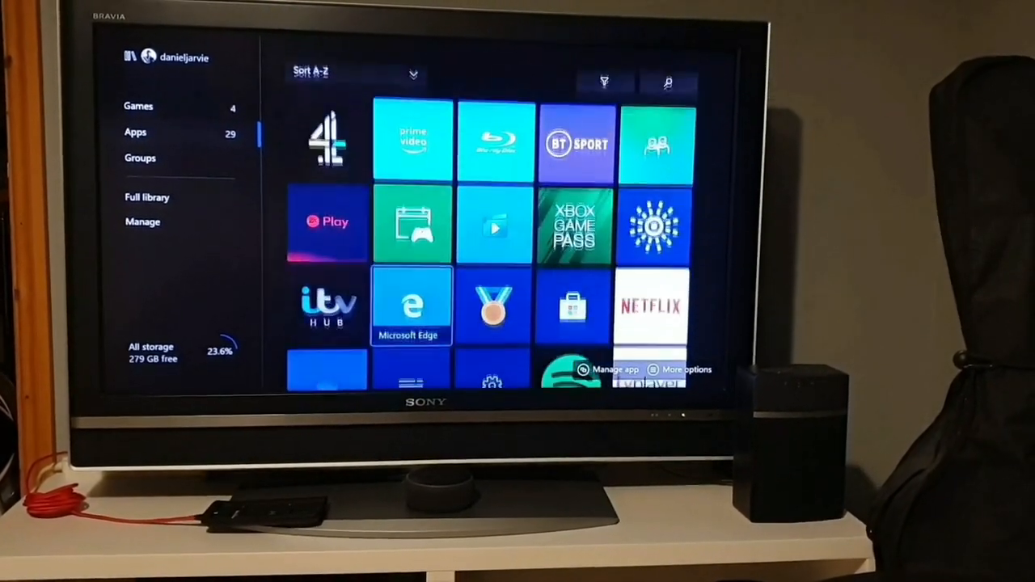
scroll("down", 3)
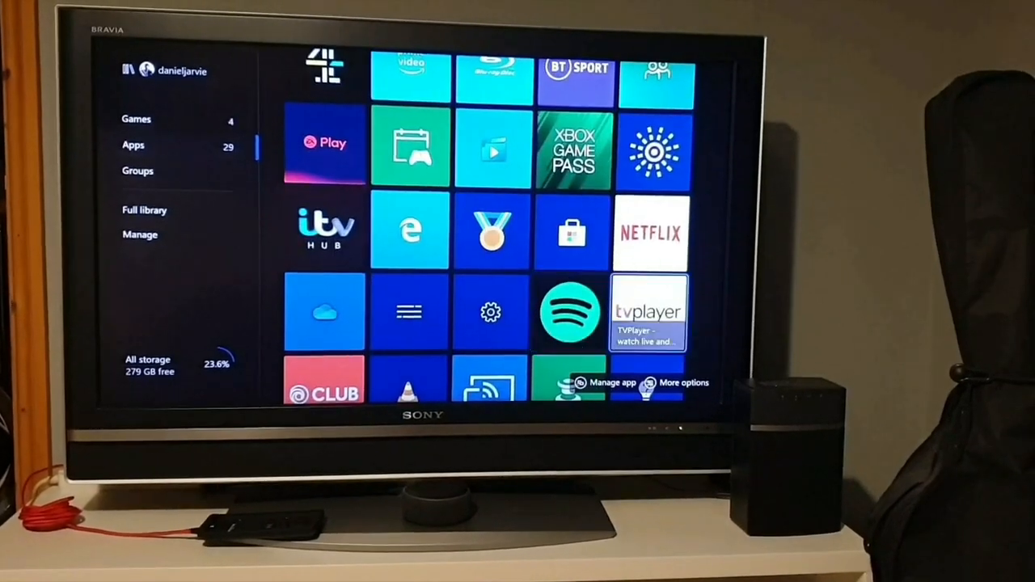
scroll("down", 3)
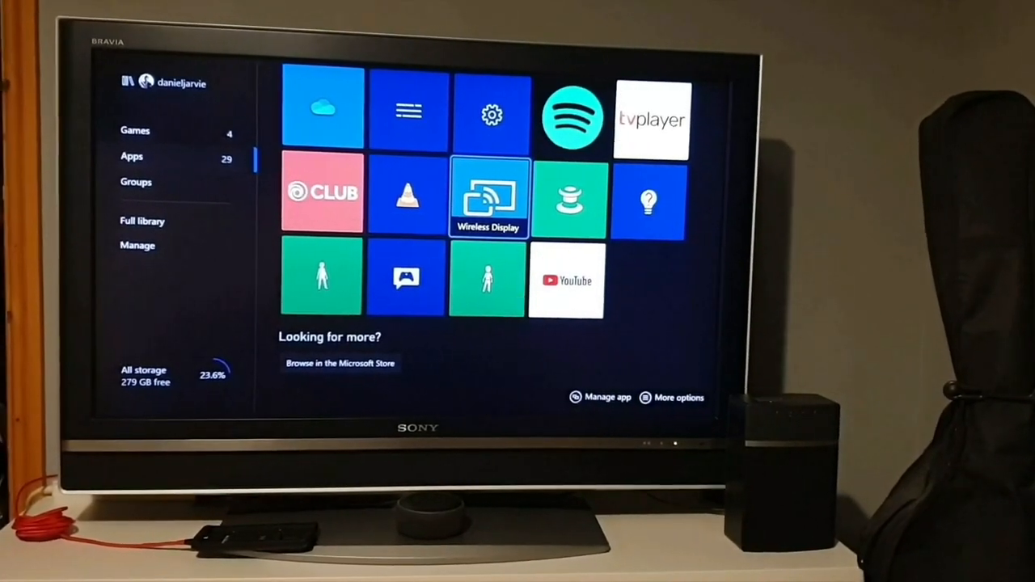
left_click(488, 198)
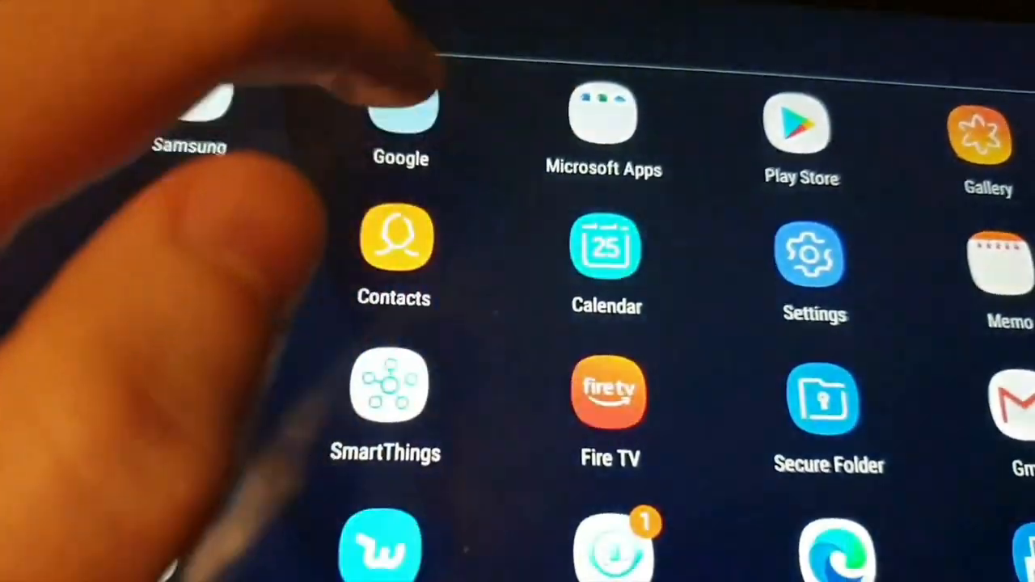
Show the tablet's app drawer listing all installed apps.
left_click(401, 121)
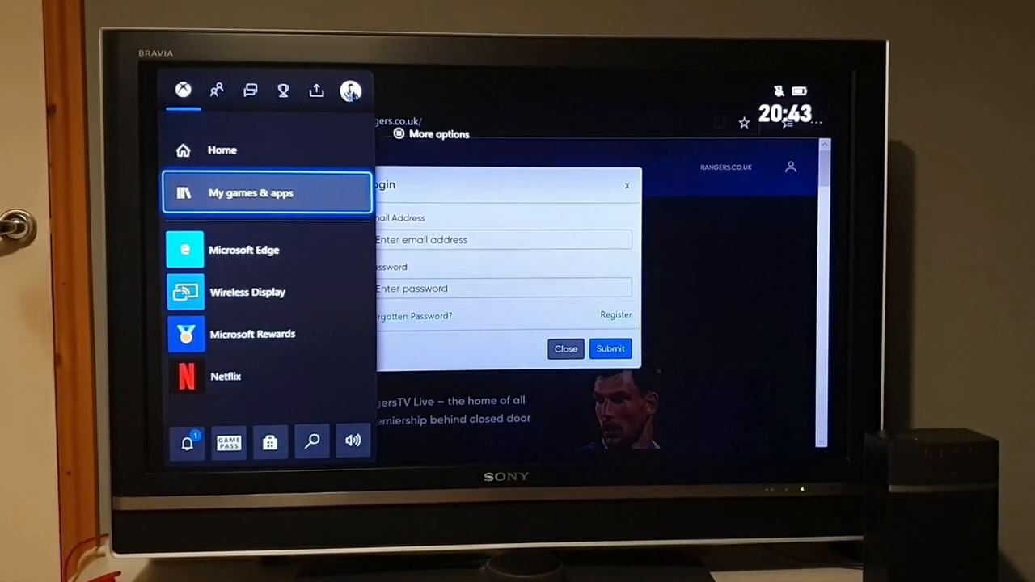
Launch Microsoft Edge from the Guide's games and apps list, restoring the Rangers TV login page.
left_click(251, 193)
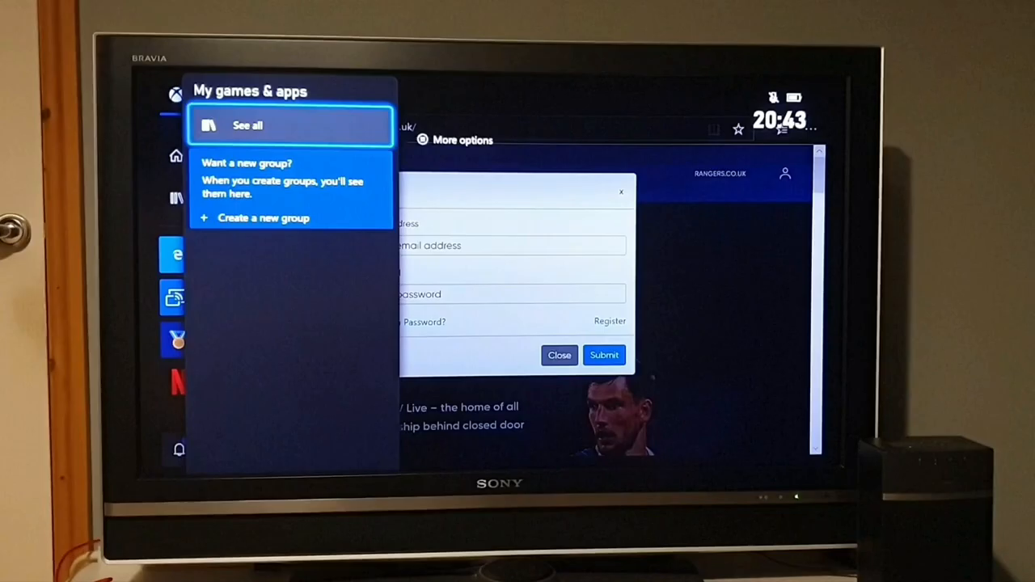
left_click(246, 125)
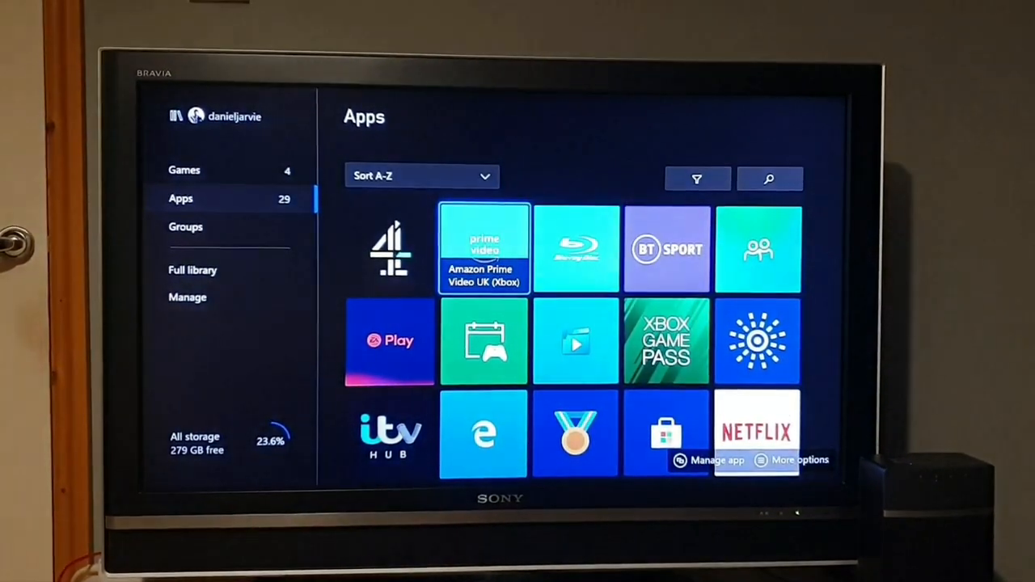
scroll("down", 3)
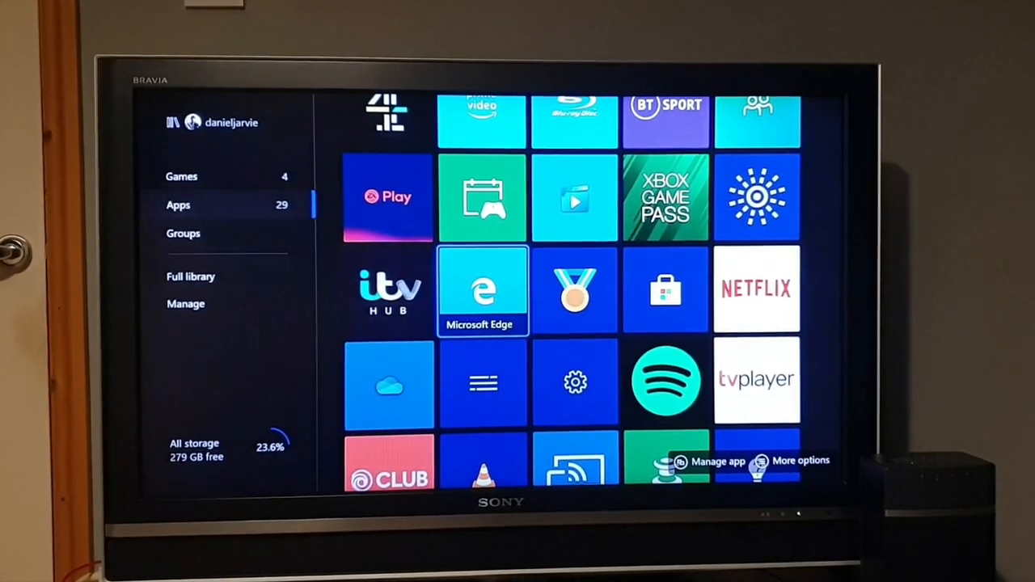
left_click(482, 292)
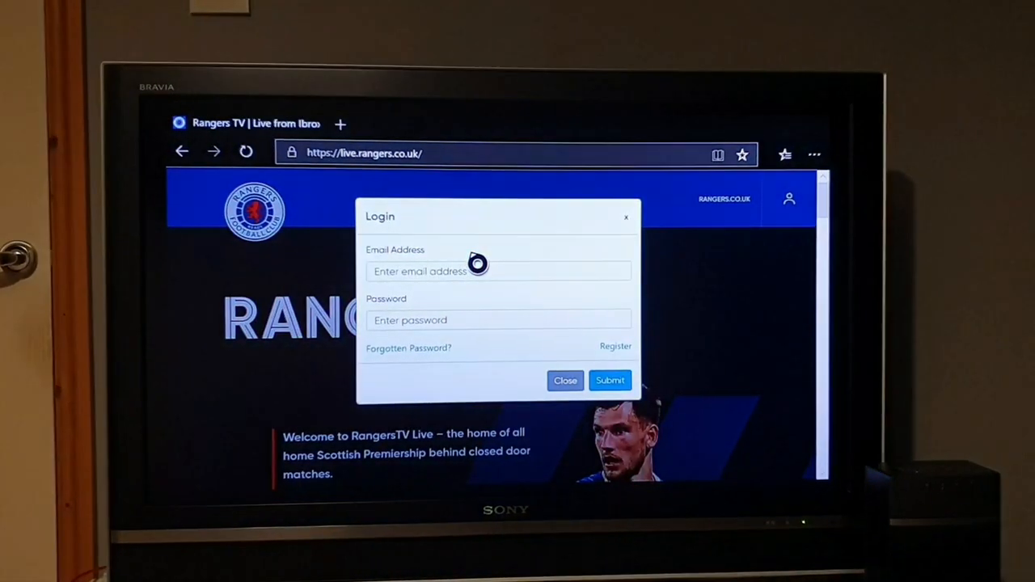